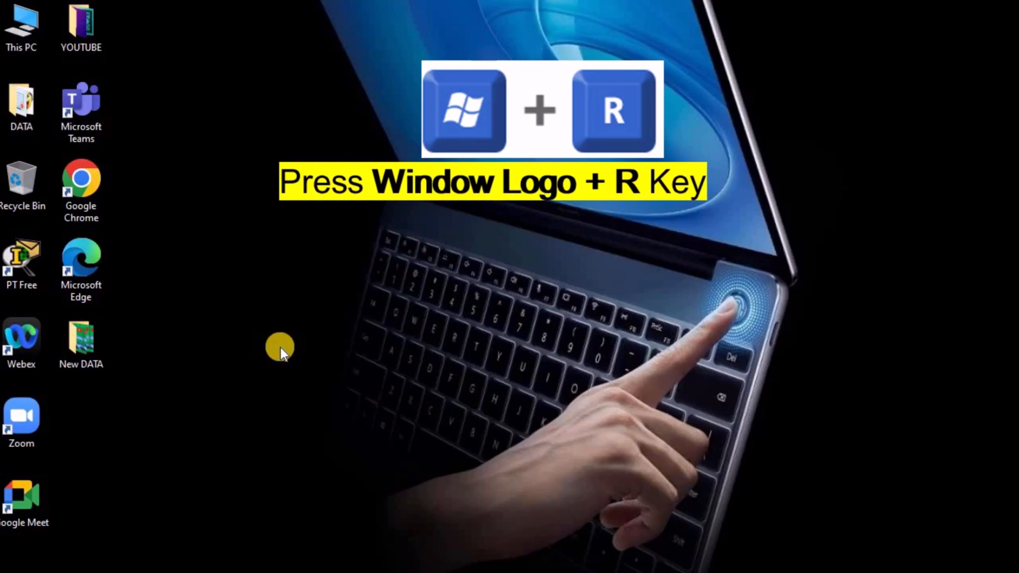
# Run ncpa.cpl from the Run box to list the Ethernet, Ethernet2 and Wi-Fi adapters.
pyautogui.press('win+r')
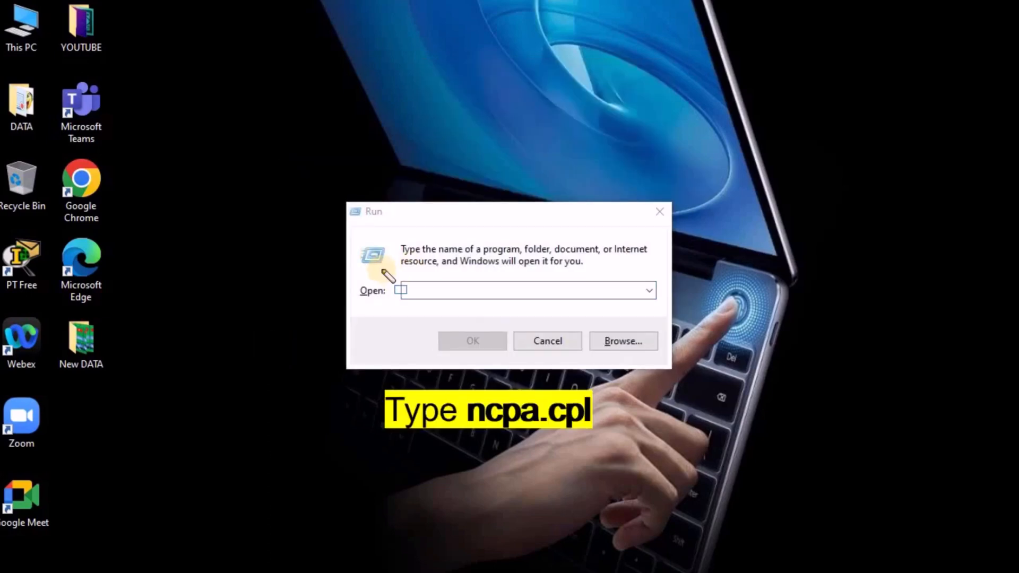
pyautogui.write('ncpa.cpl')
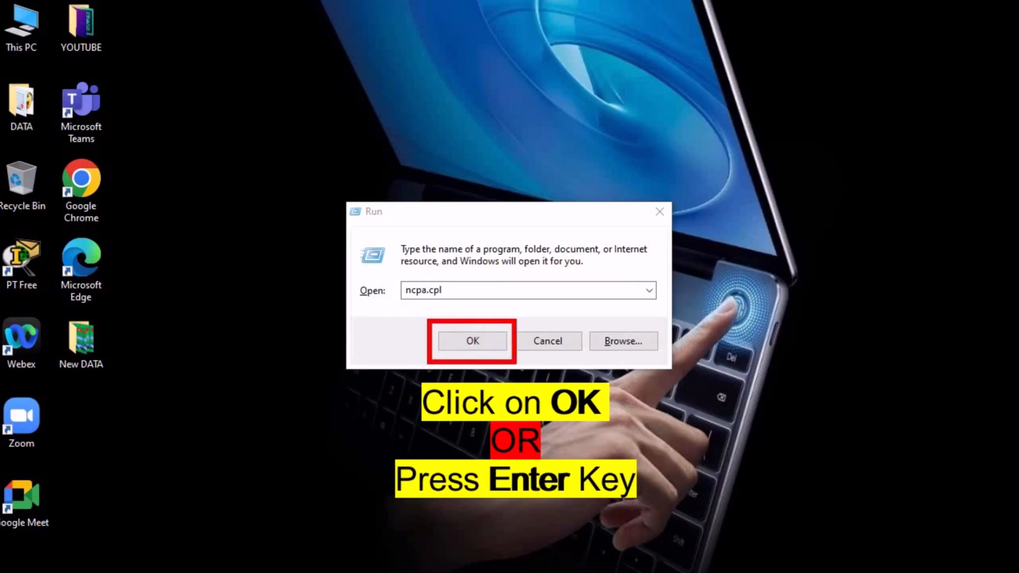
pyautogui.click(472, 341)
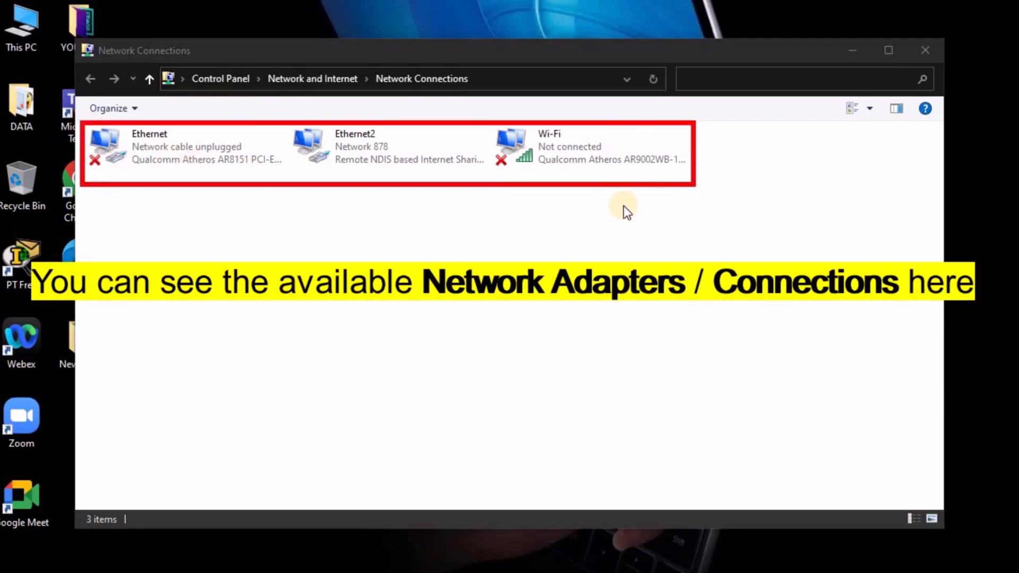
pyautogui.moveTo(731, 311)
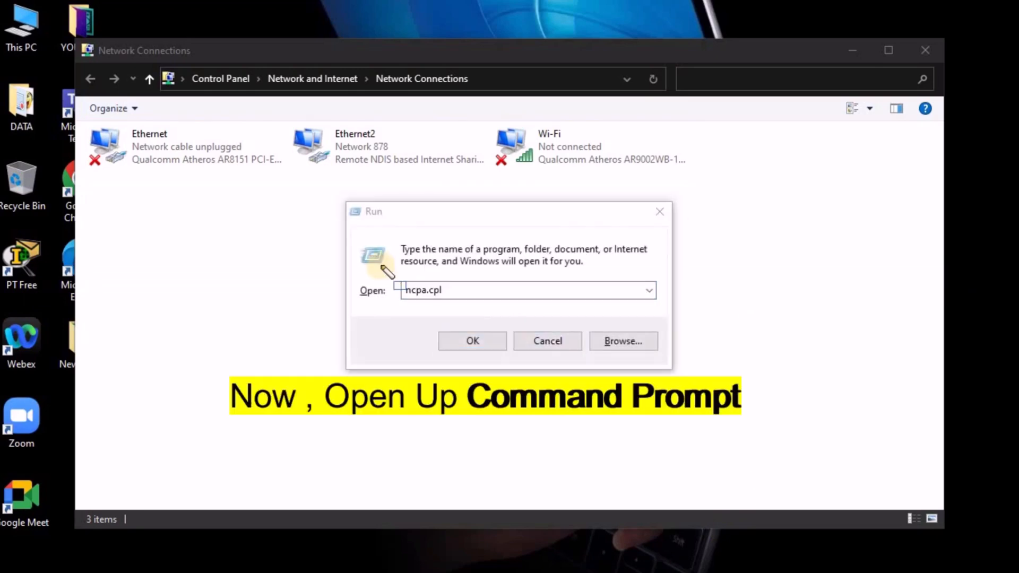
# Run cmd from the Run box to get a Command Prompt beside Network Connections.
pyautogui.write('cmd')
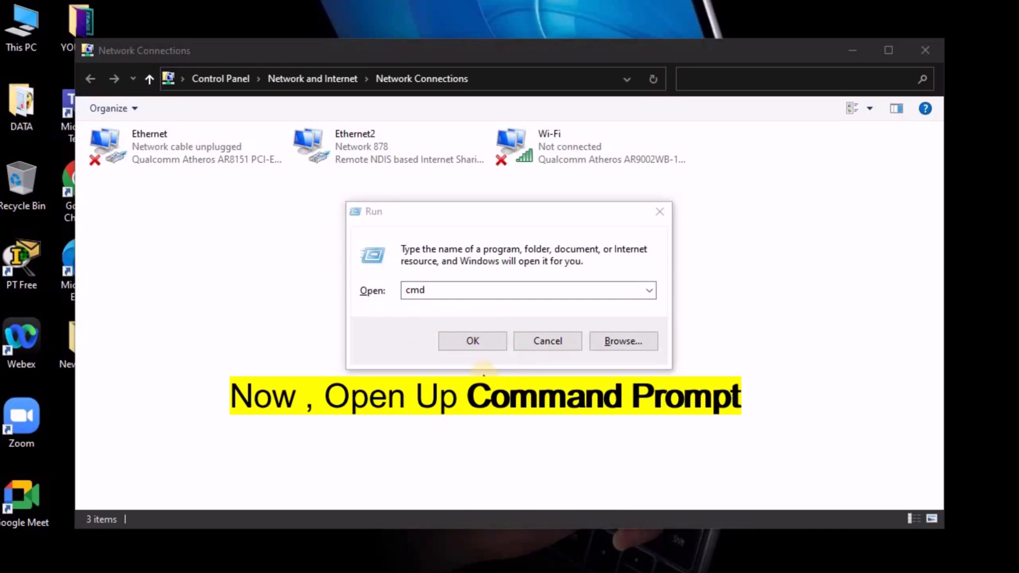
pyautogui.click(472, 340)
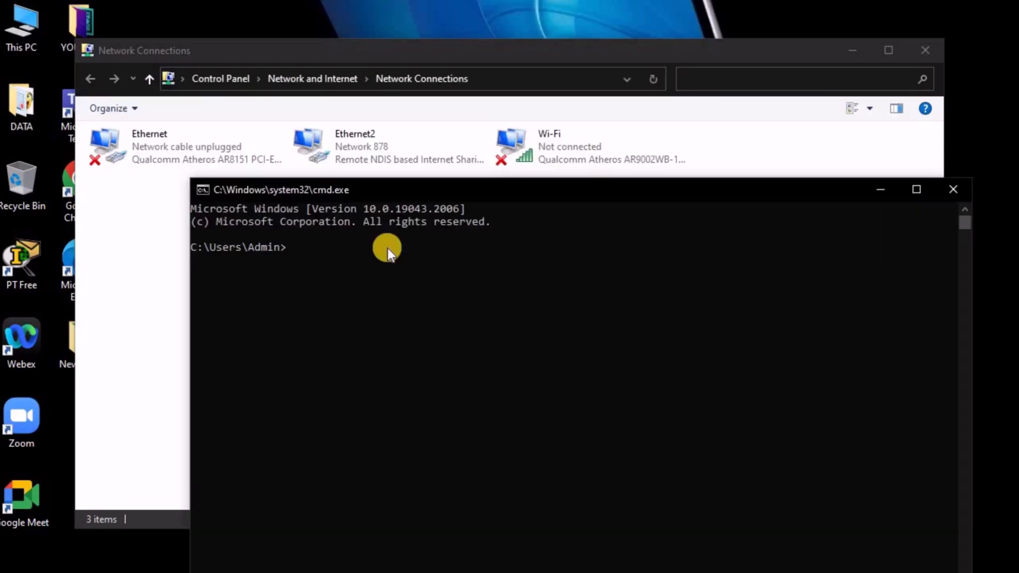
# Run getmac /v to list each adapter's name, physical address and transport name.
pyautogui.write('get')
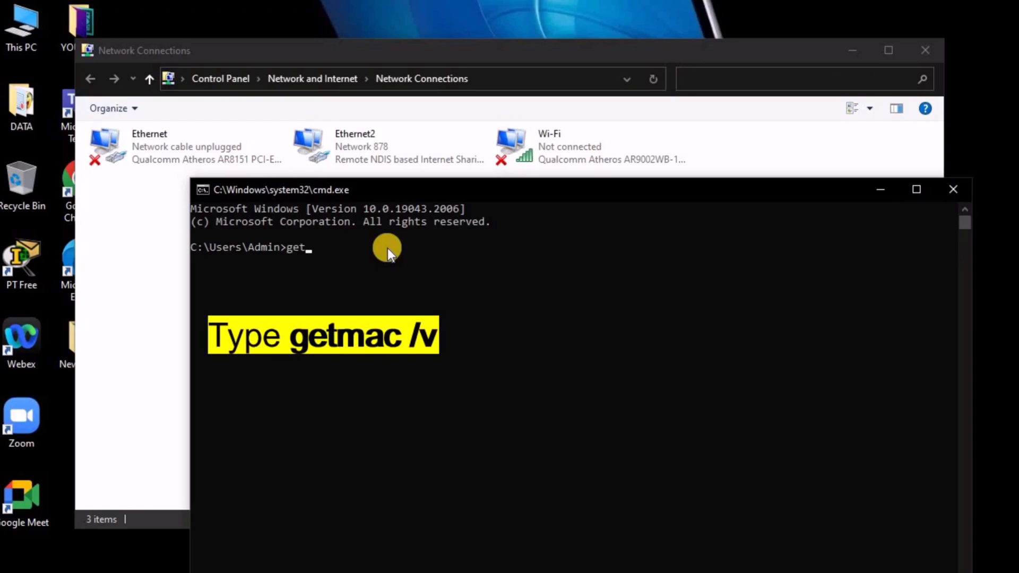
pyautogui.write('mac')
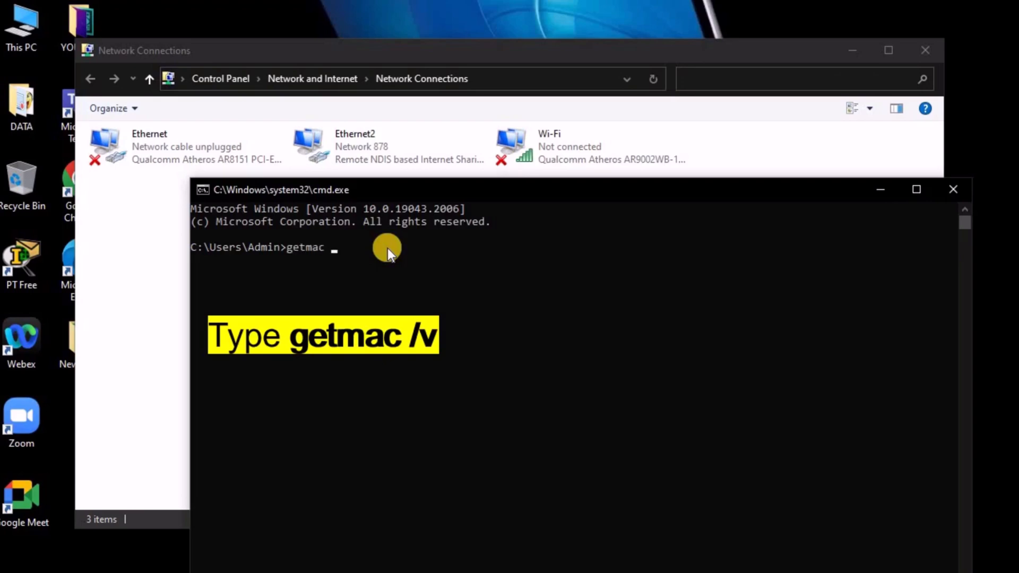
pyautogui.write('/v')
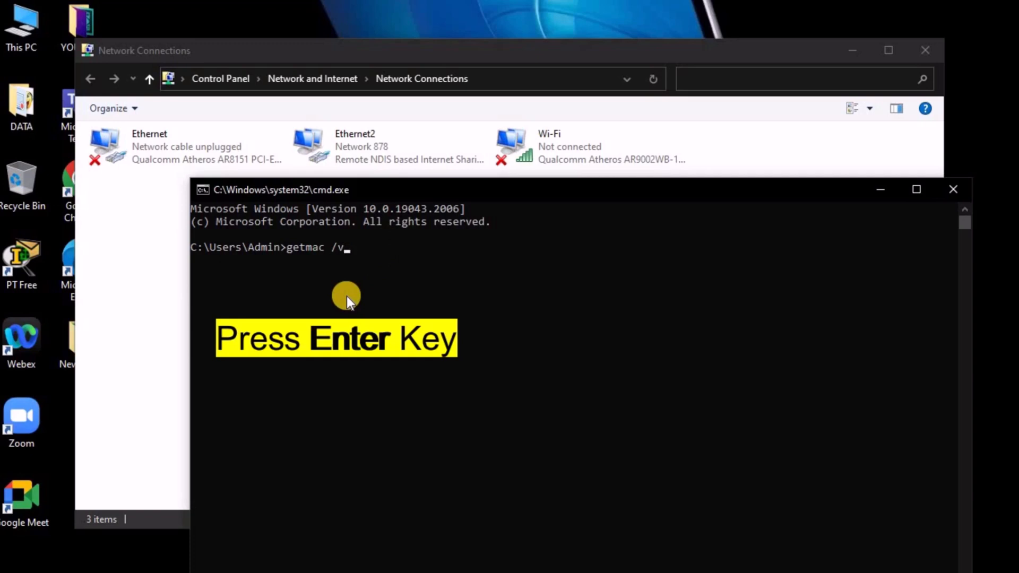
pyautogui.press('Return')
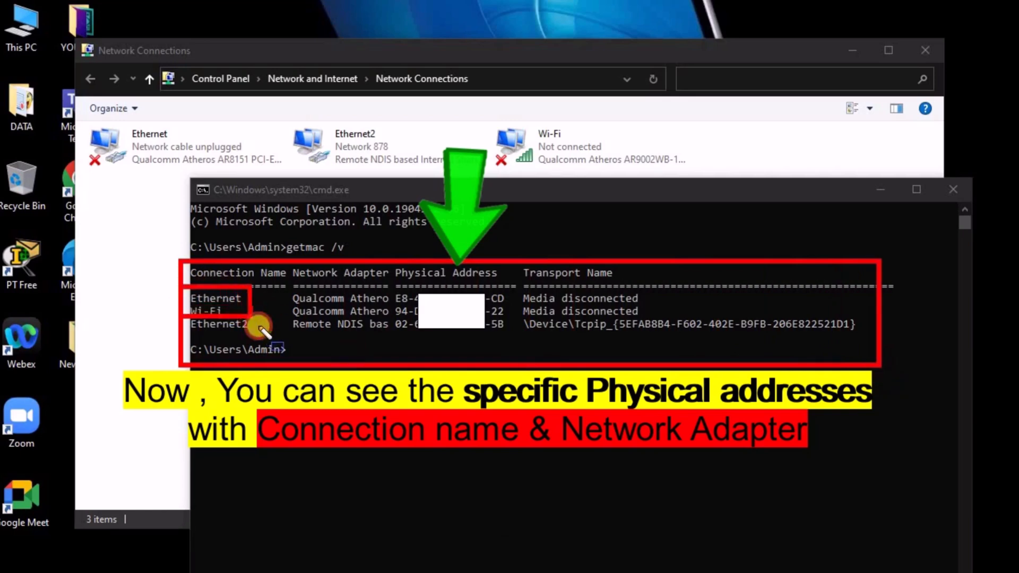
pyautogui.moveTo(380, 317)
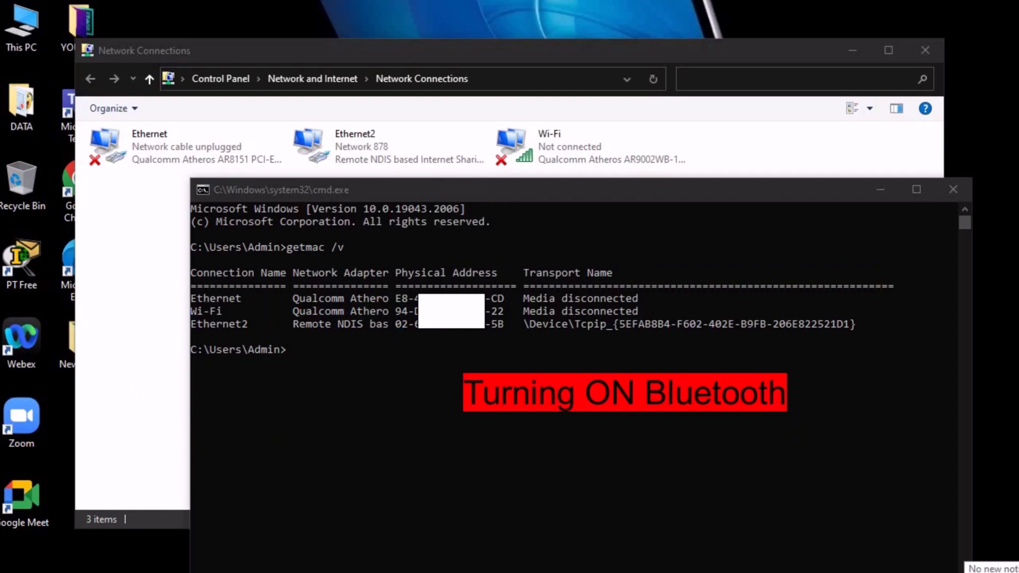
# Switch Bluetooth on from Action Center so Bluetooth Network Connection 2 appears.
pyautogui.click(1012, 564)
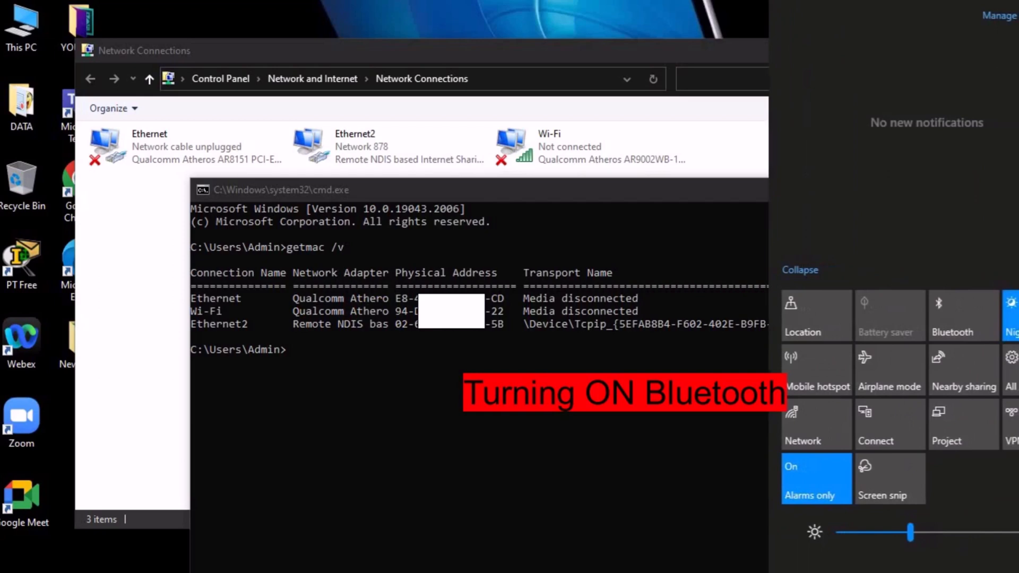
pyautogui.click(962, 315)
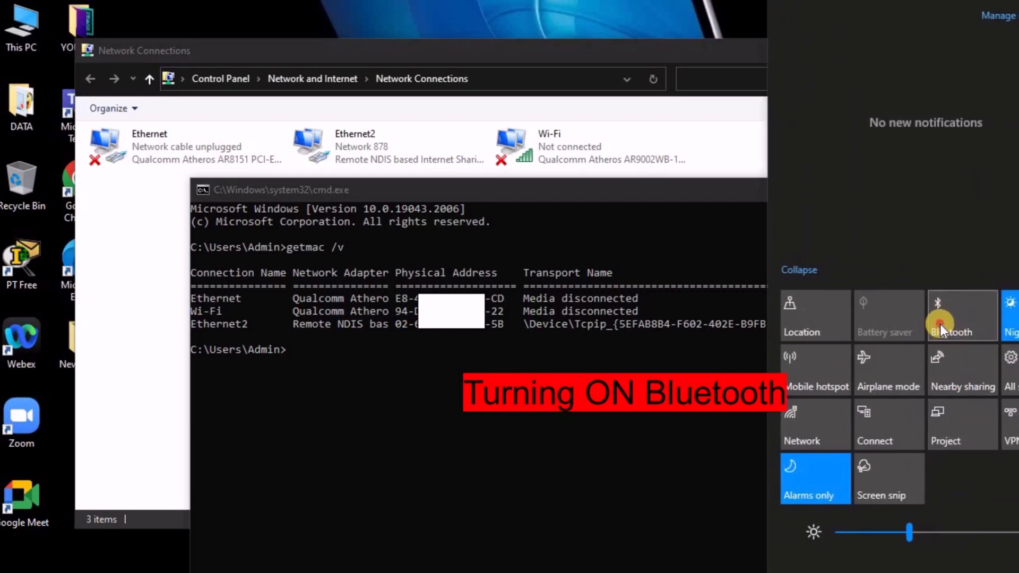
pyautogui.click(961, 315)
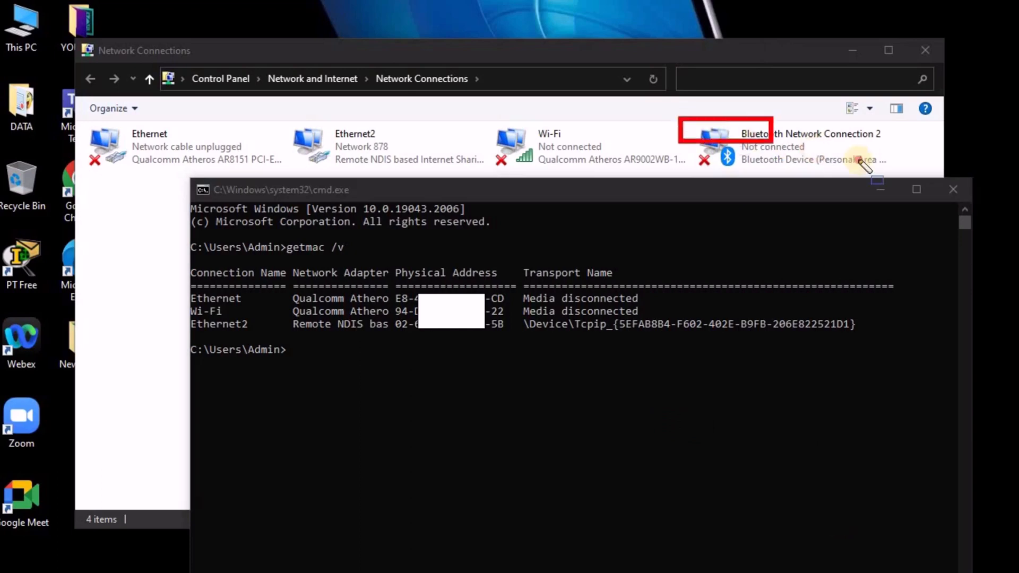
# Run getmac /v again so the Bluetooth connection's physical address is listed too.
pyautogui.write('getmac /v')
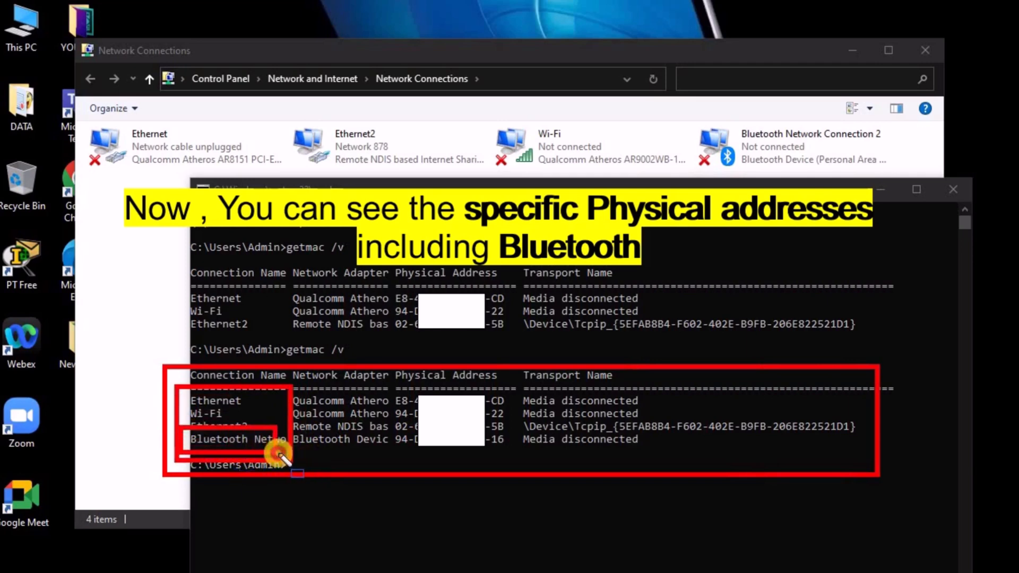
pyautogui.moveTo(350, 454)
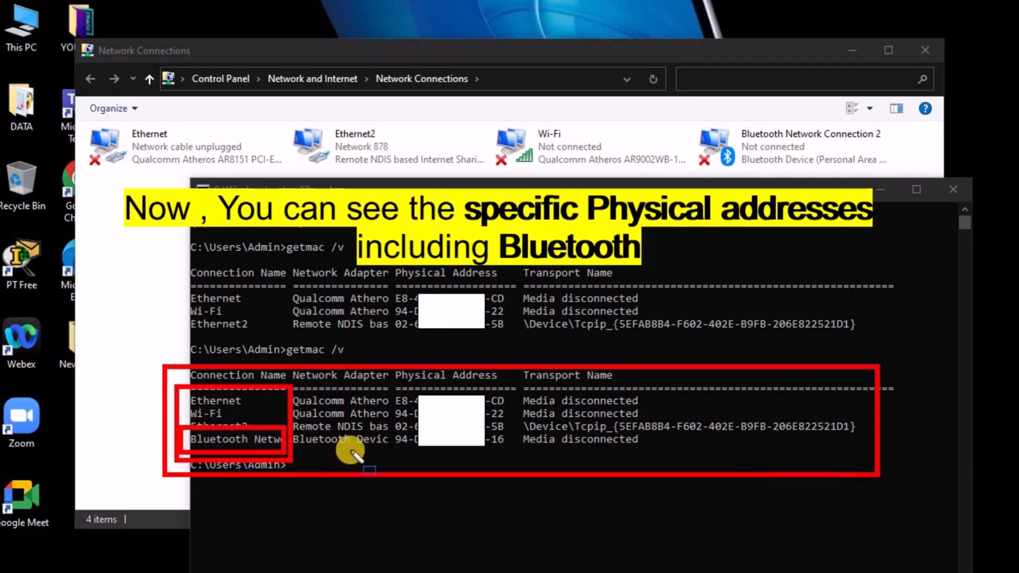